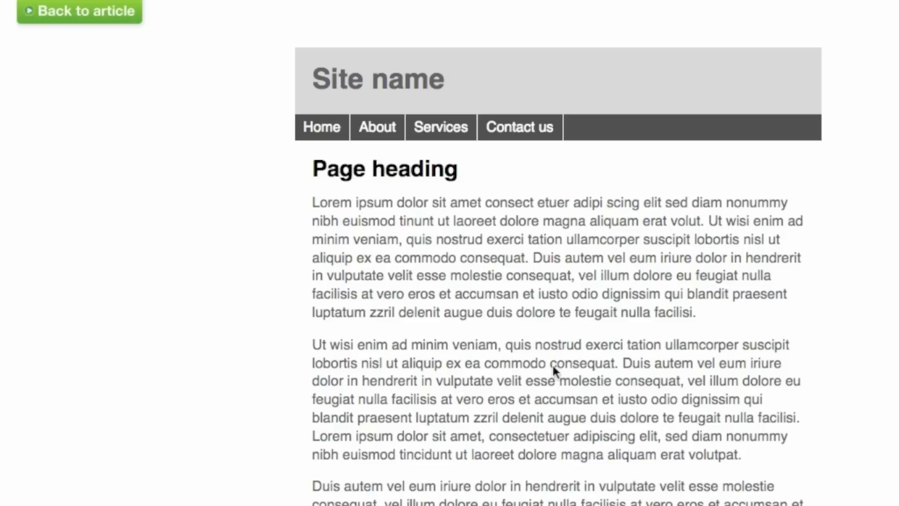
- Draw a tall left sidebar, a wide content box and a narrow right box below the header
{"action": "left_click", "coordinate": [558, 293]}
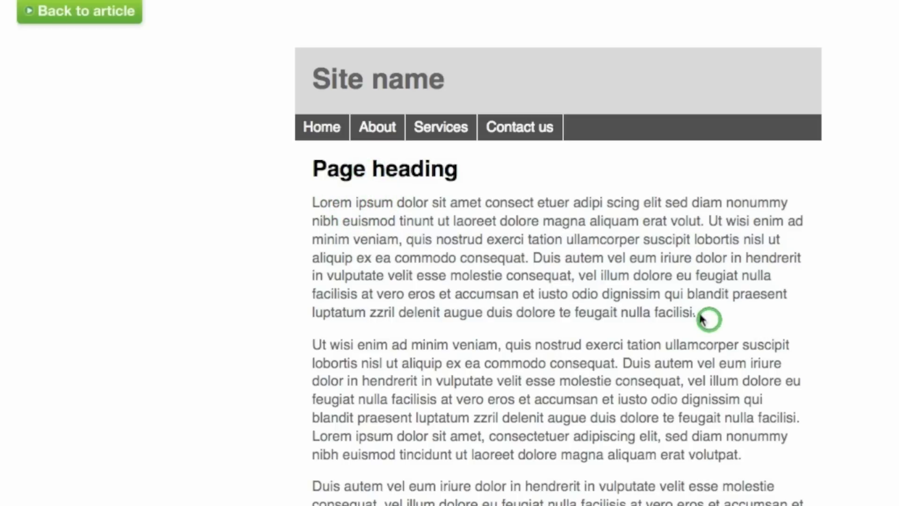
{"action": "mouse_move", "coordinate": [564, 293]}
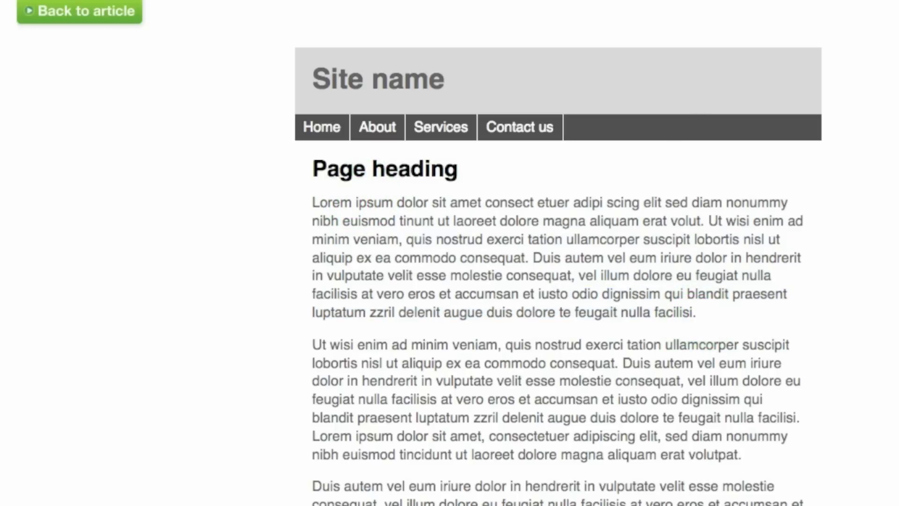
{"action": "left_click", "coordinate": [77, 11]}
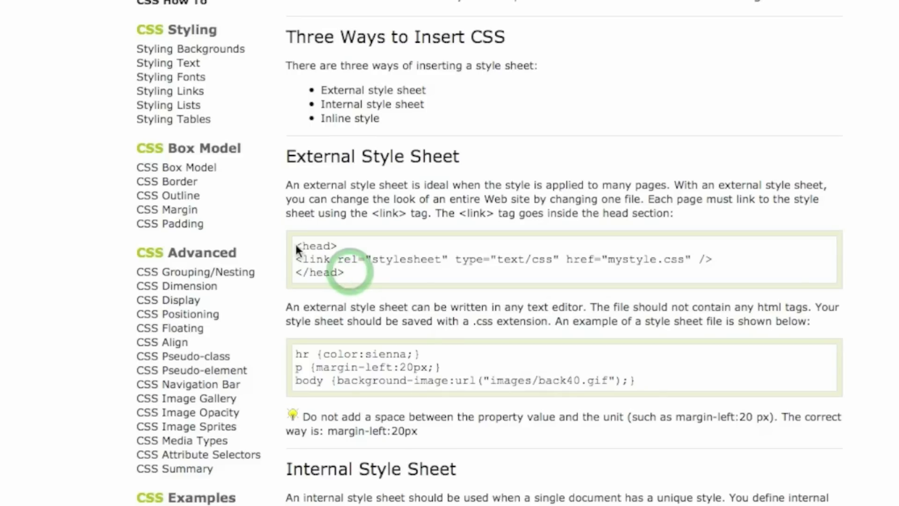
{"action": "mouse_move", "coordinate": [297, 246]}
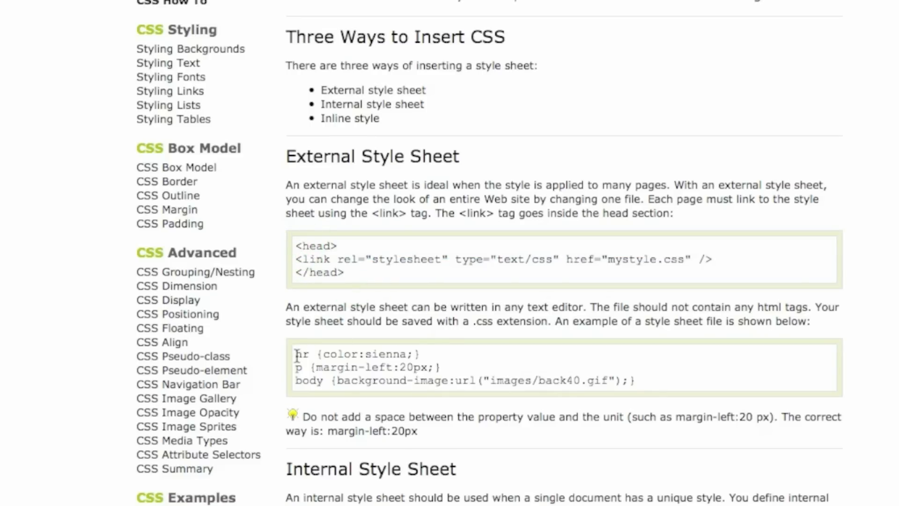
{"action": "mouse_move", "coordinate": [669, 394]}
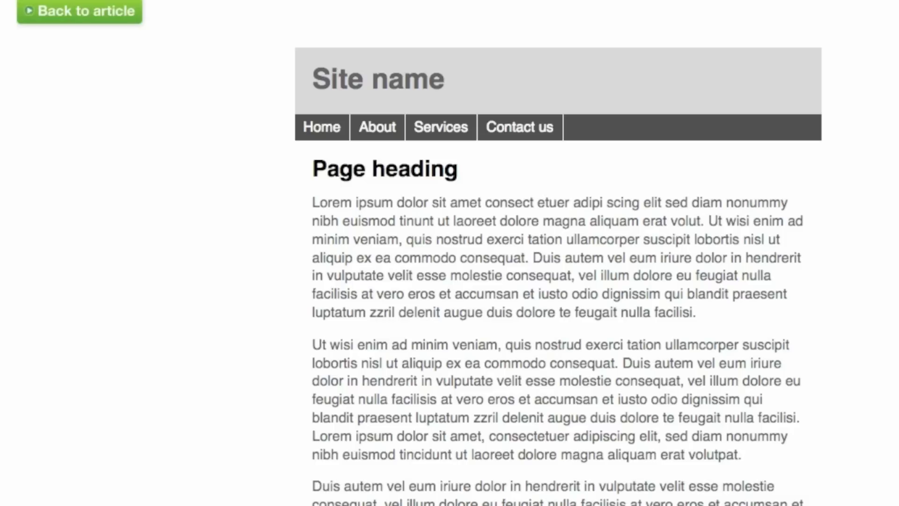
{"action": "mouse_move", "coordinate": [608, 344]}
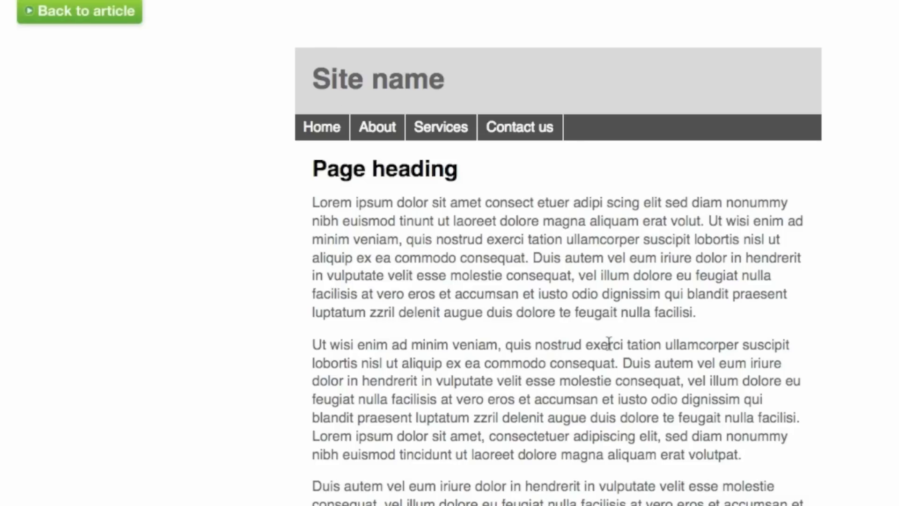
{"action": "mouse_move", "coordinate": [612, 346]}
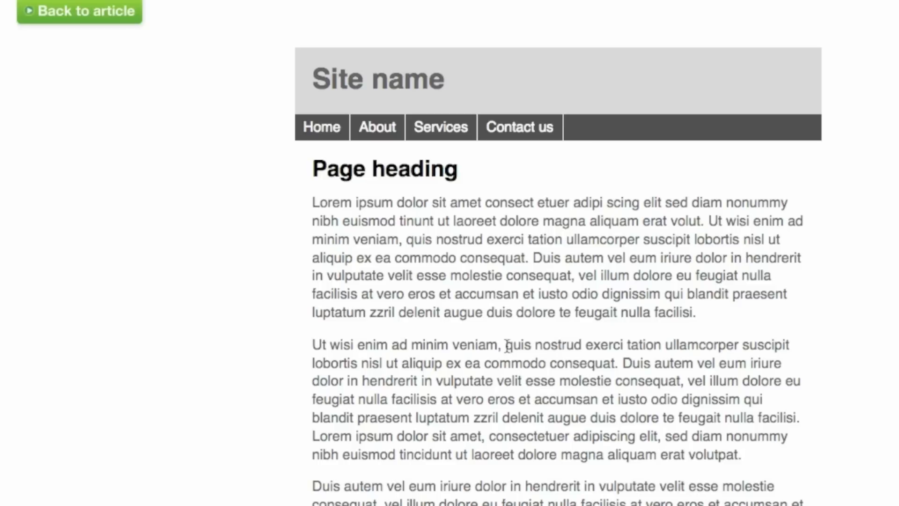
{"action": "mouse_move", "coordinate": [504, 352]}
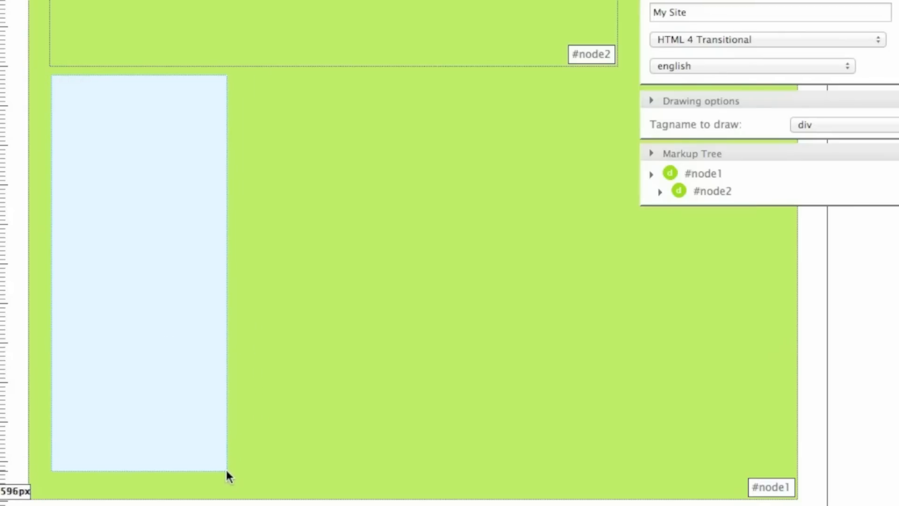
{"action": "left_click_drag", "start_coordinate": [52, 75], "coordinate": [227, 470]}
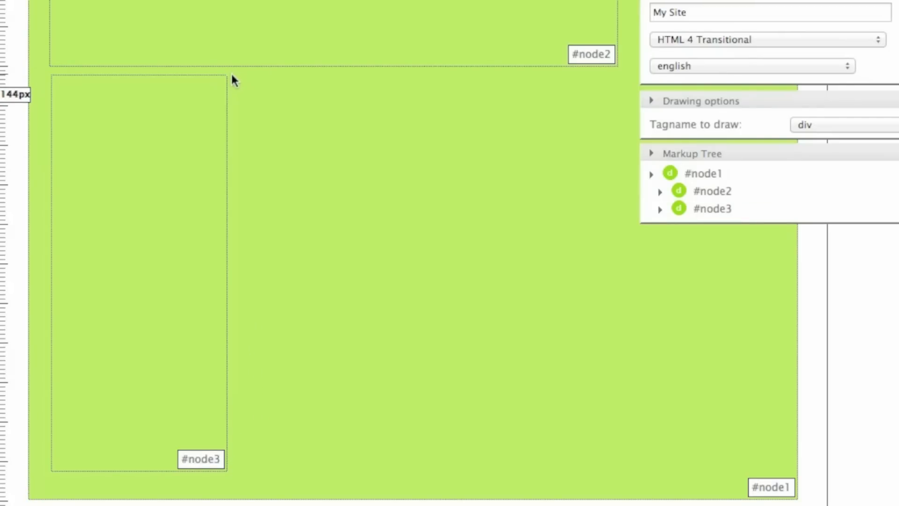
{"action": "left_click_drag", "start_coordinate": [235, 78], "coordinate": [617, 473]}
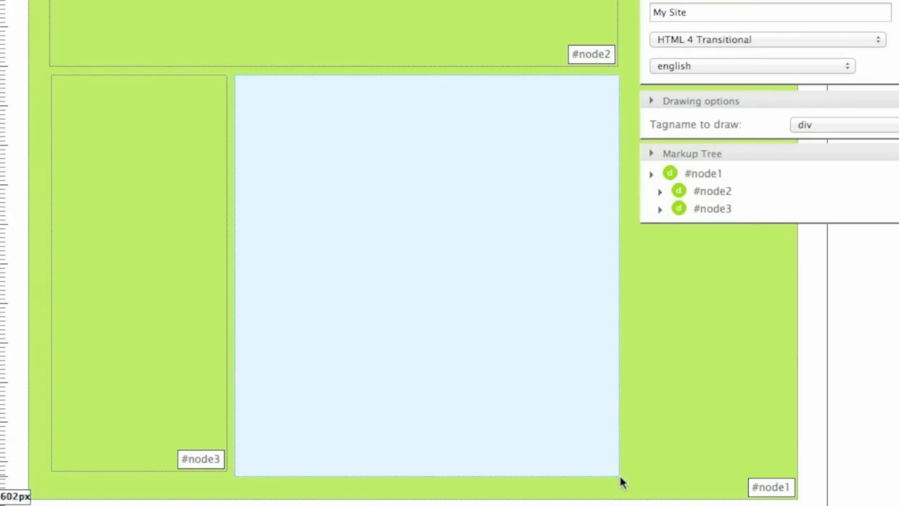
{"action": "left_click_drag", "start_coordinate": [241, 78], "coordinate": [617, 473]}
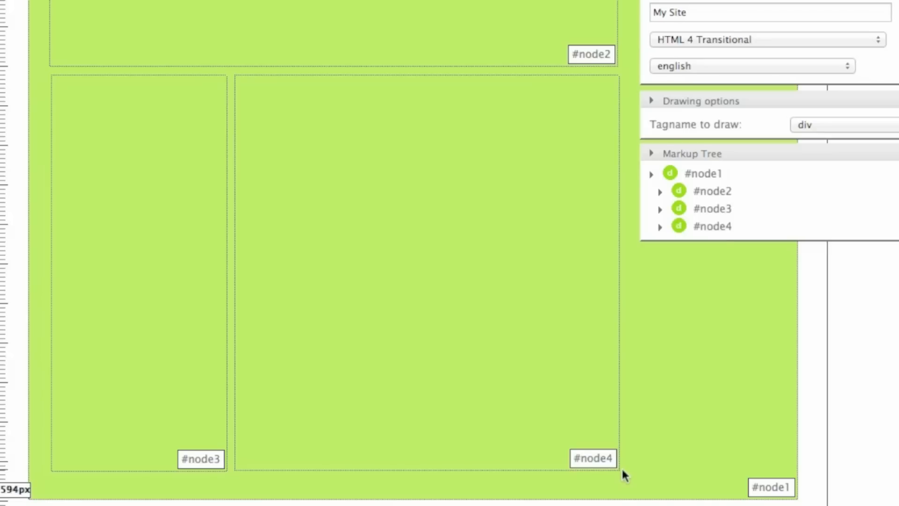
{"action": "left_click_drag", "start_coordinate": [647, 318], "coordinate": [783, 466]}
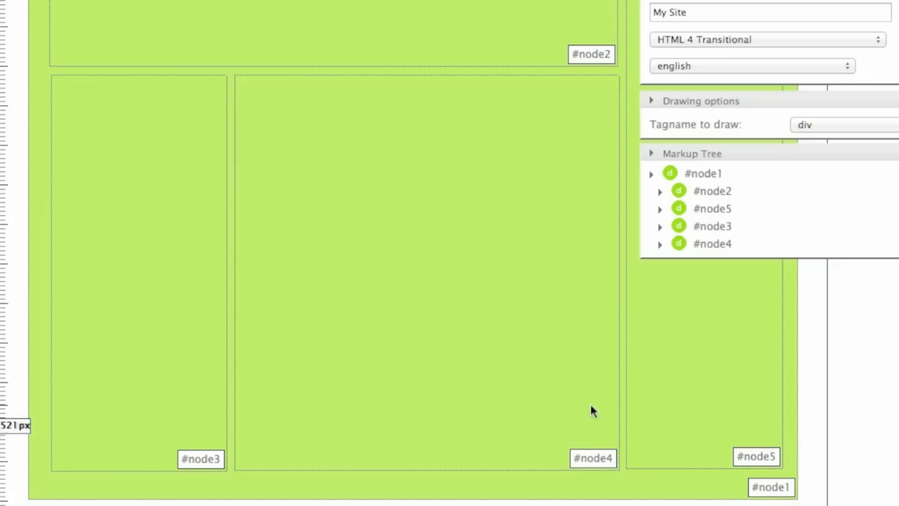
- Select the outer node1 box to bring up its box details
{"action": "left_click", "coordinate": [706, 173]}
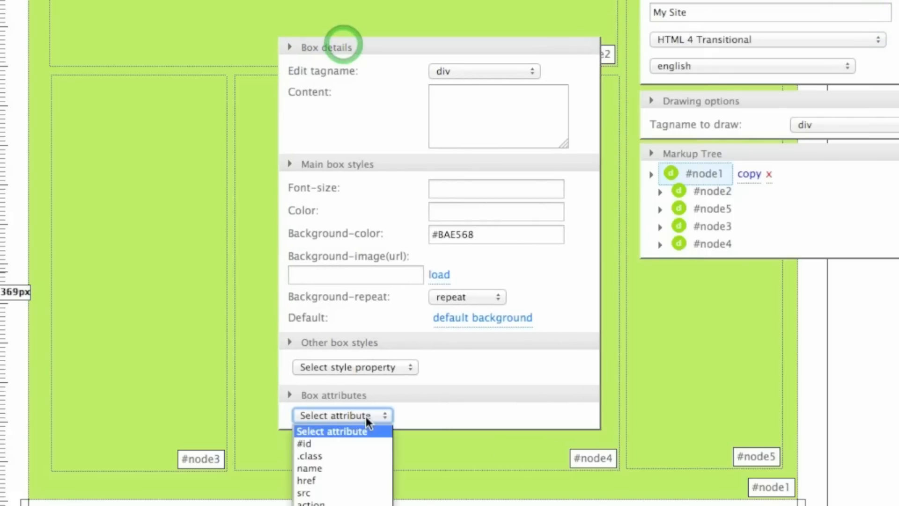
- Set the outer box's #id attribute to pagewrapper and apply it
{"action": "left_click", "coordinate": [313, 444]}
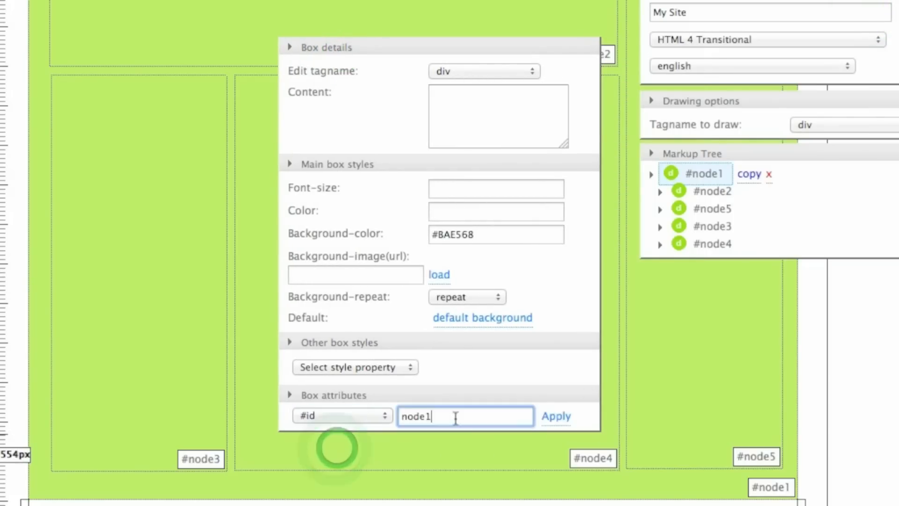
{"action": "type", "text": "pagewrapper"}
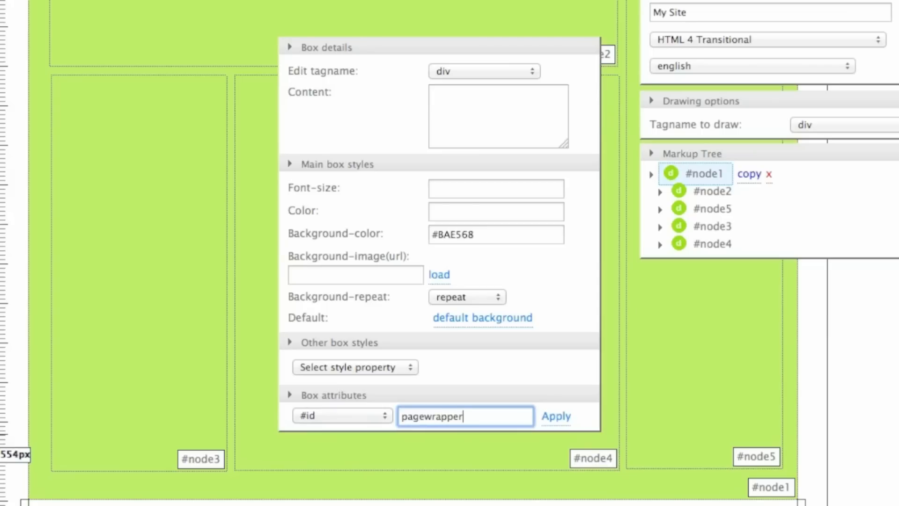
{"action": "left_click", "coordinate": [556, 416]}
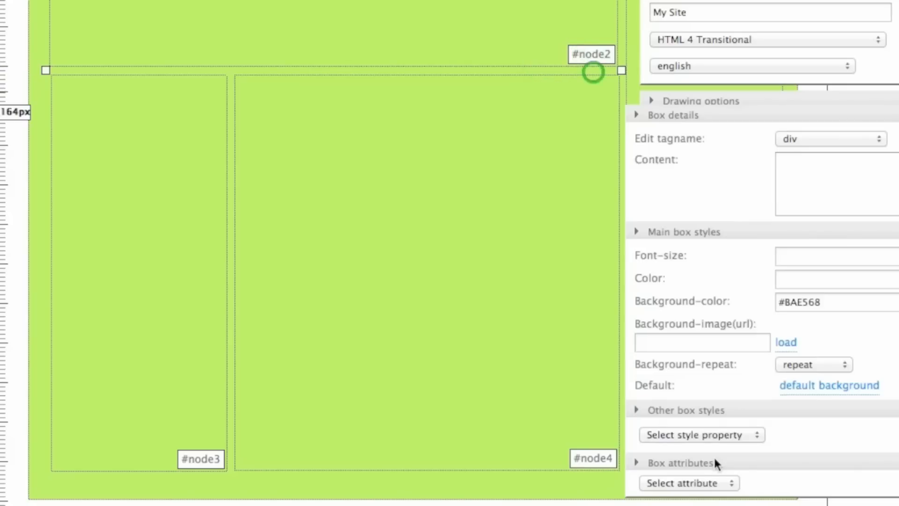
- Set the top box's #id attribute to header and apply it
{"action": "left_click", "coordinate": [690, 483]}
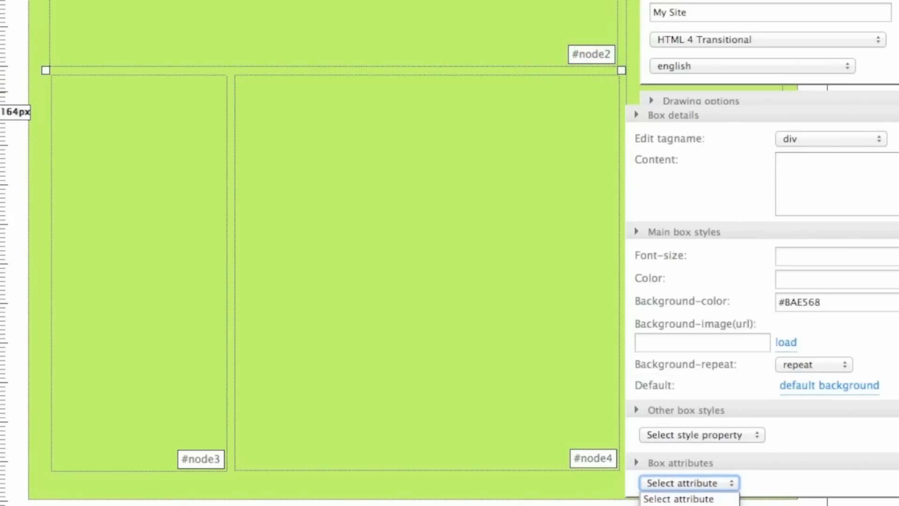
{"action": "left_click", "coordinate": [690, 483]}
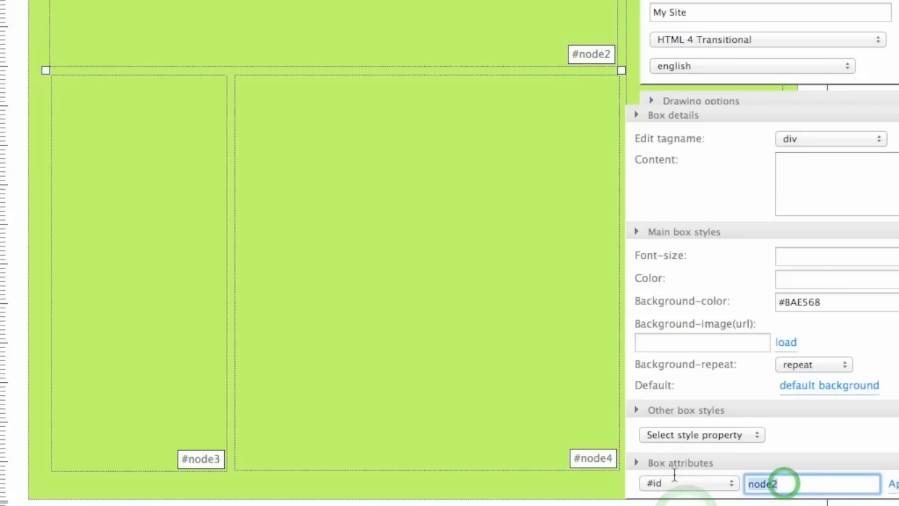
{"action": "type", "text": "header"}
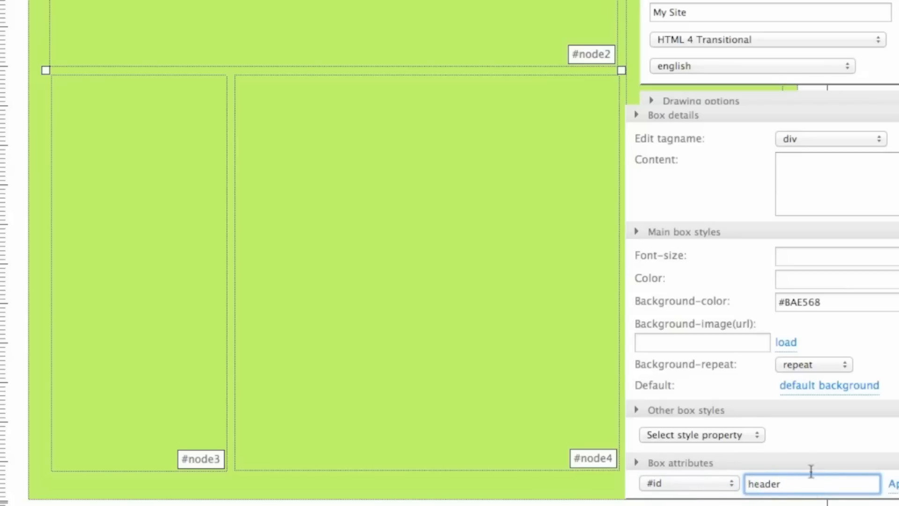
{"action": "left_click", "coordinate": [894, 484]}
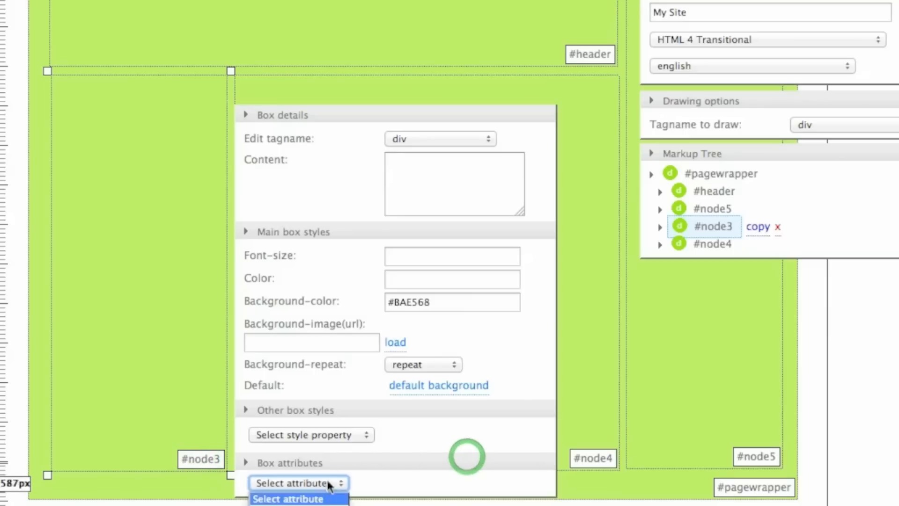
- Set the left column box's #id attribute to sidebar and apply it
{"action": "left_click", "coordinate": [298, 483]}
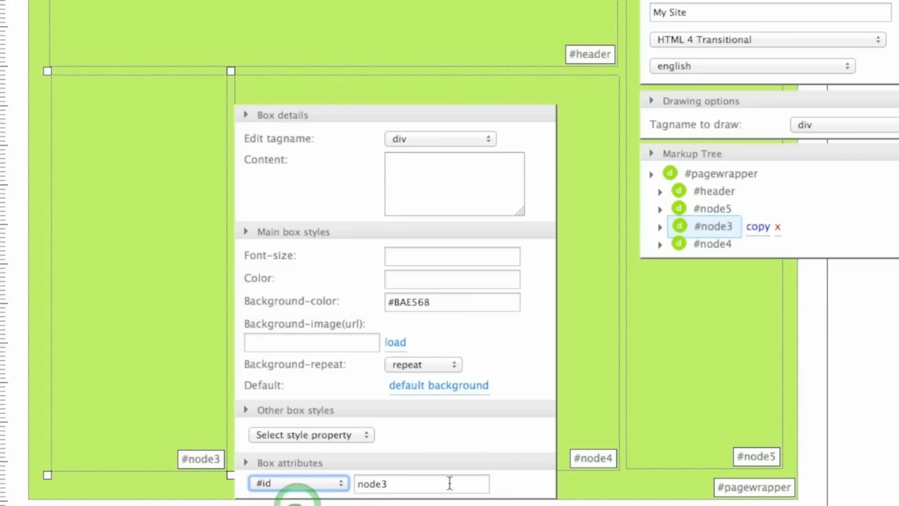
{"action": "type", "text": "sidebar"}
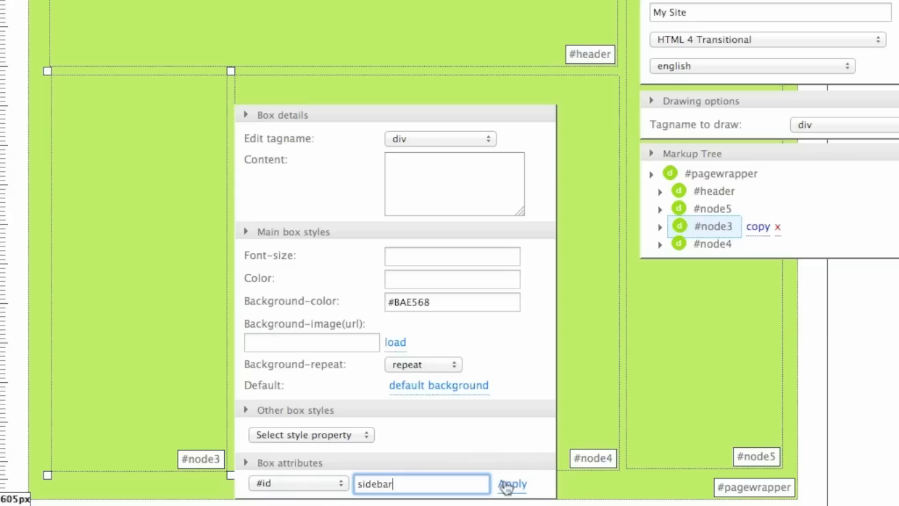
{"action": "left_click", "coordinate": [514, 496]}
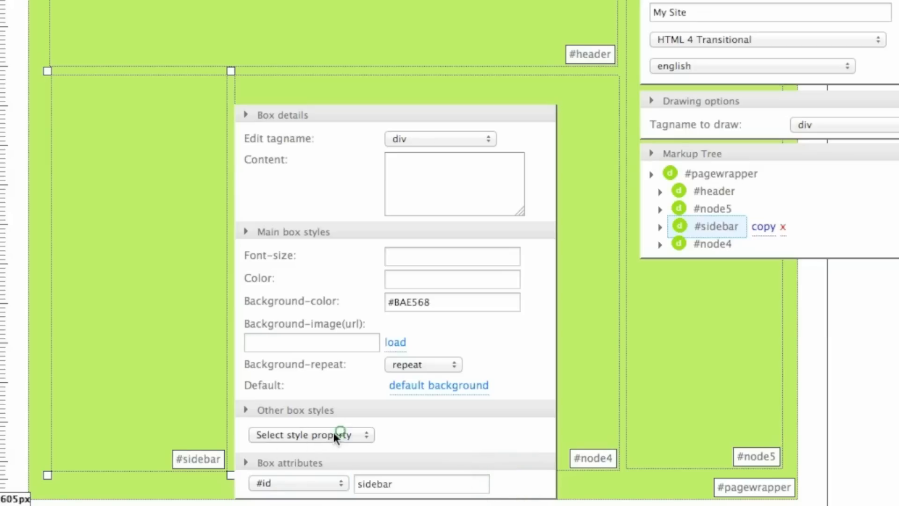
- Give the sidebar a dark grey #3 hex background colour in its style properties
{"action": "left_click", "coordinate": [310, 435]}
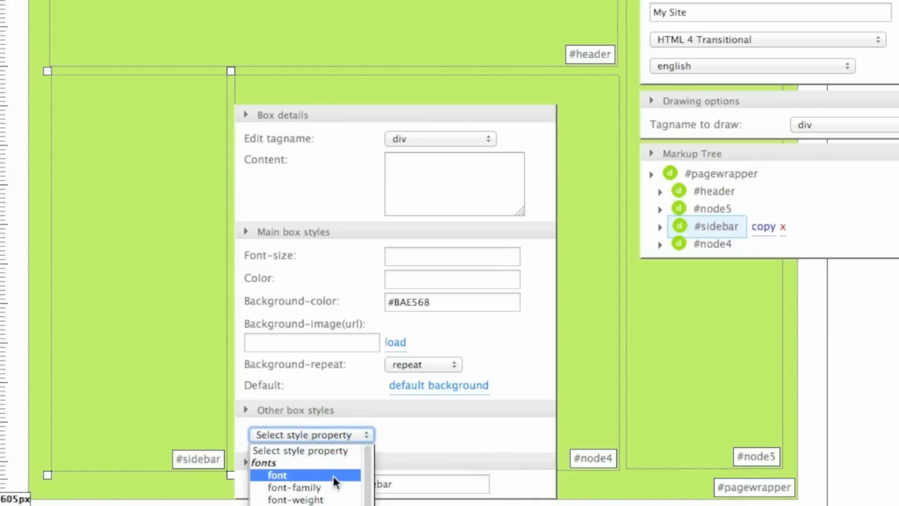
{"action": "mouse_move", "coordinate": [350, 499]}
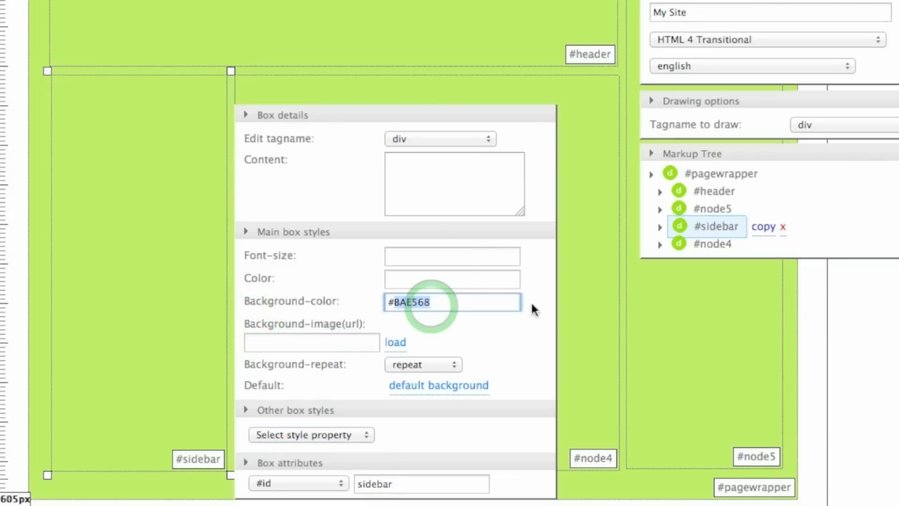
{"action": "type", "text": "#3"}
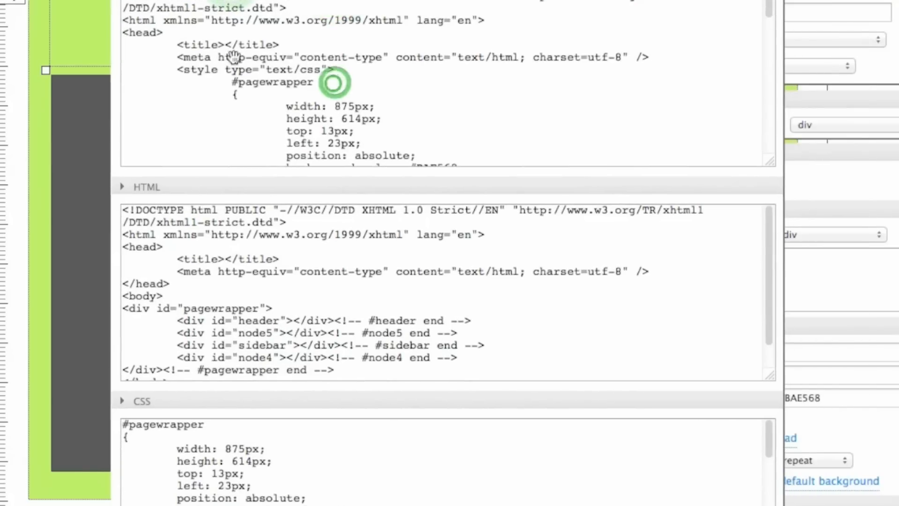
{"action": "left_click", "coordinate": [333, 82]}
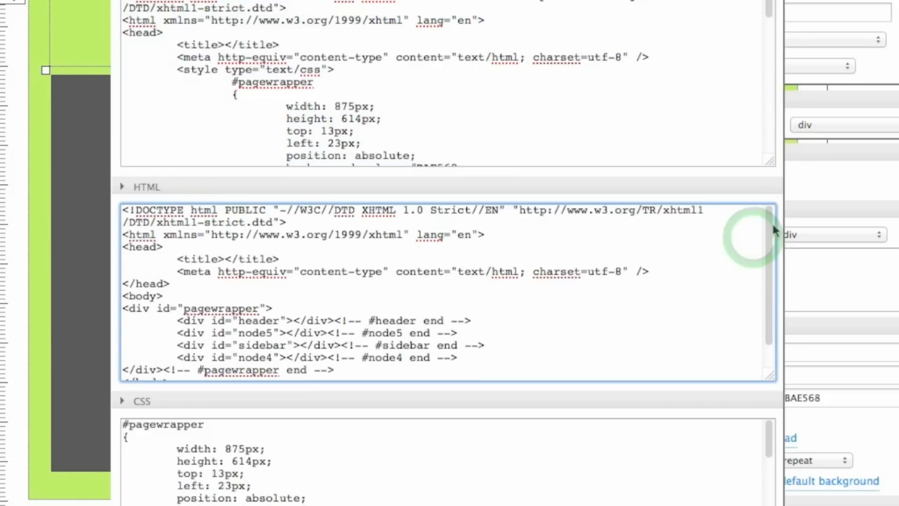
{"action": "double_click", "coordinate": [194, 57]}
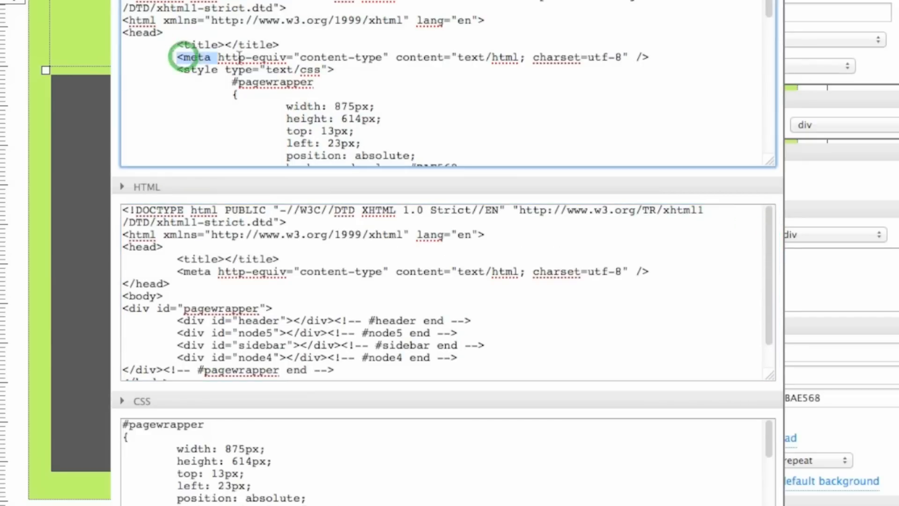
{"action": "left_click_drag", "start_coordinate": [178, 57], "coordinate": [321, 92]}
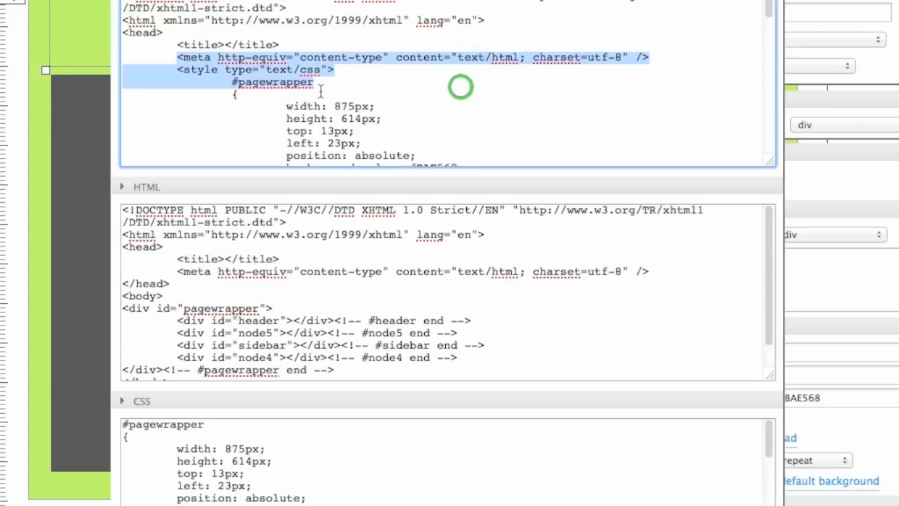
{"action": "left_click", "coordinate": [356, 130]}
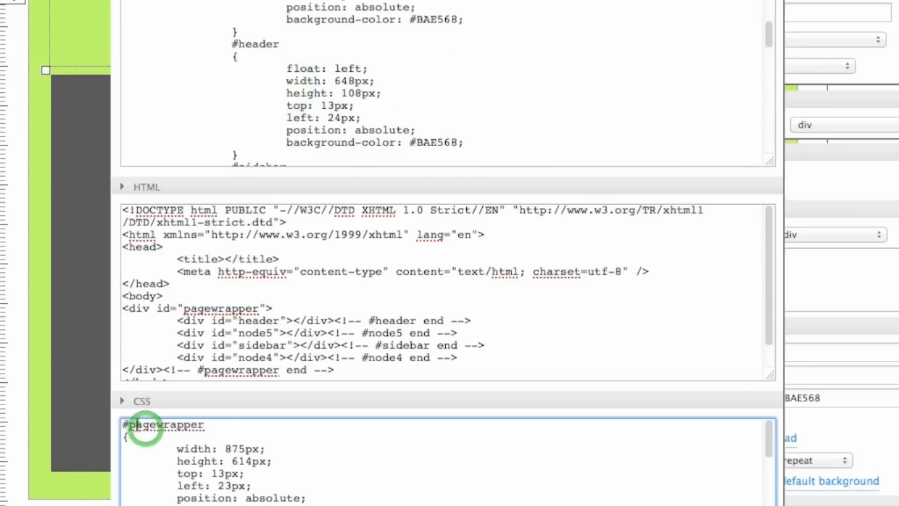
{"action": "scroll", "scroll_direction": "down", "scroll_amount": 3}
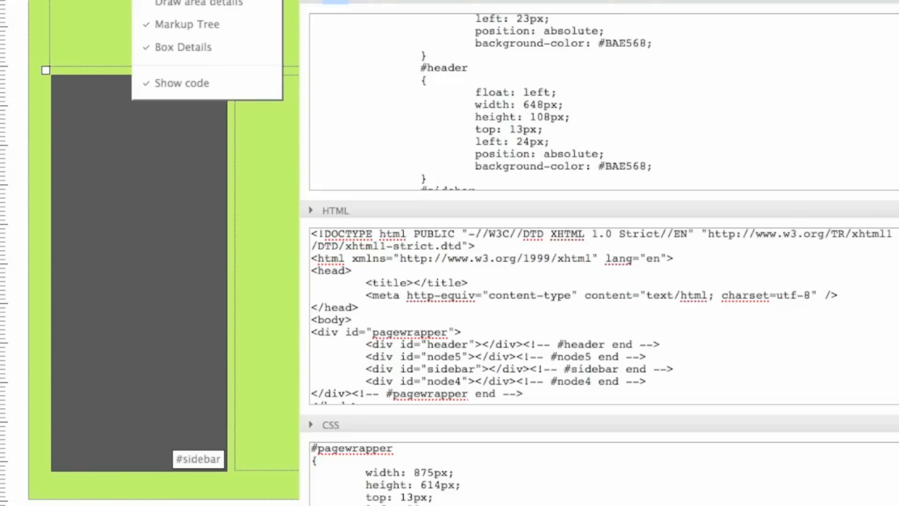
{"action": "mouse_move", "coordinate": [186, 89]}
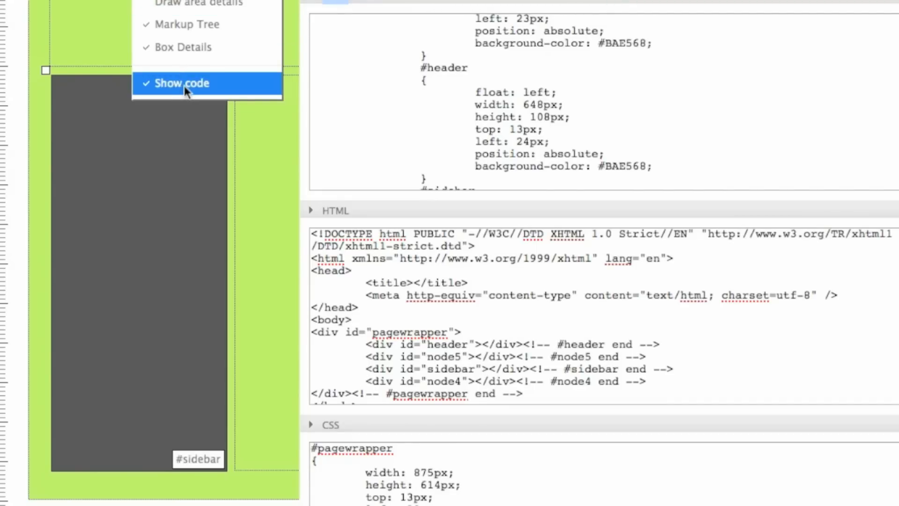
- Uncheck Show code in the view menu to return to the canvas
{"action": "left_click", "coordinate": [182, 83]}
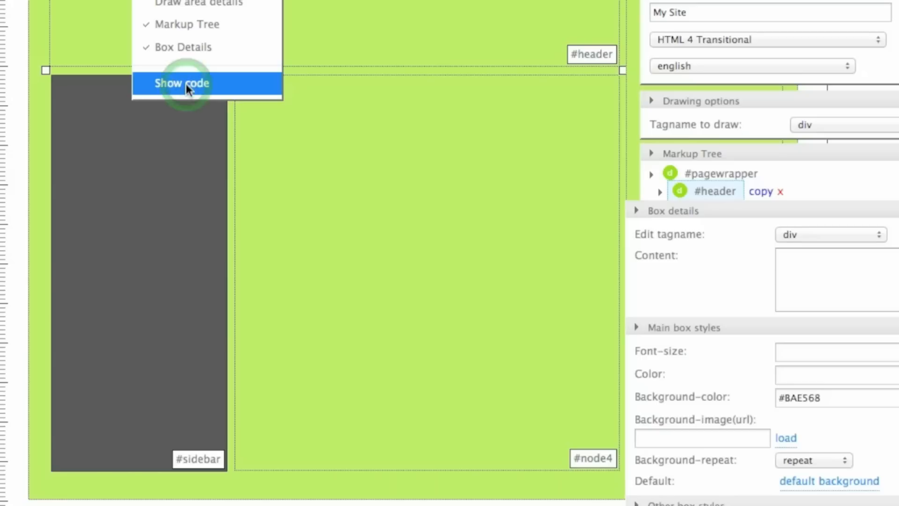